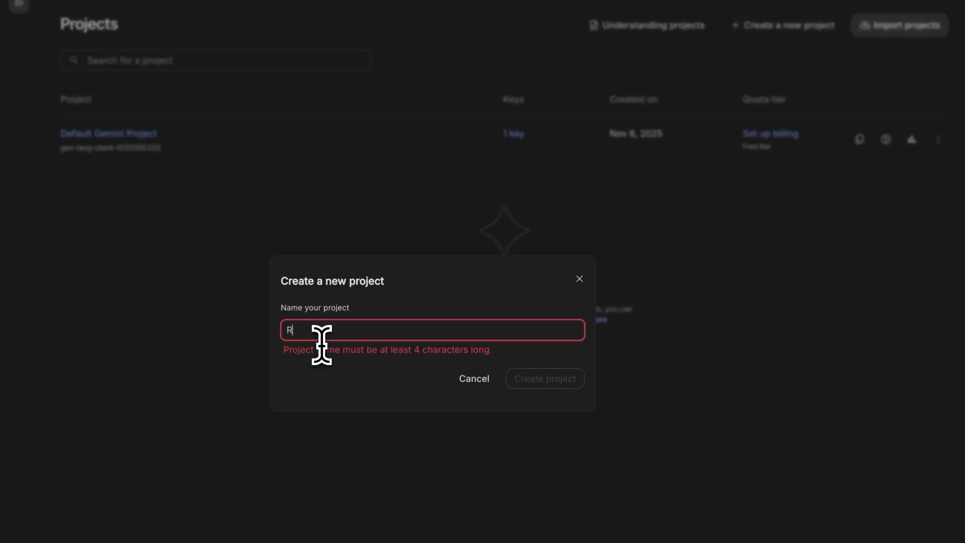
- Name the new AI Studio project 'Runchat' and create it
{"action": "type", "text": "unchat"}
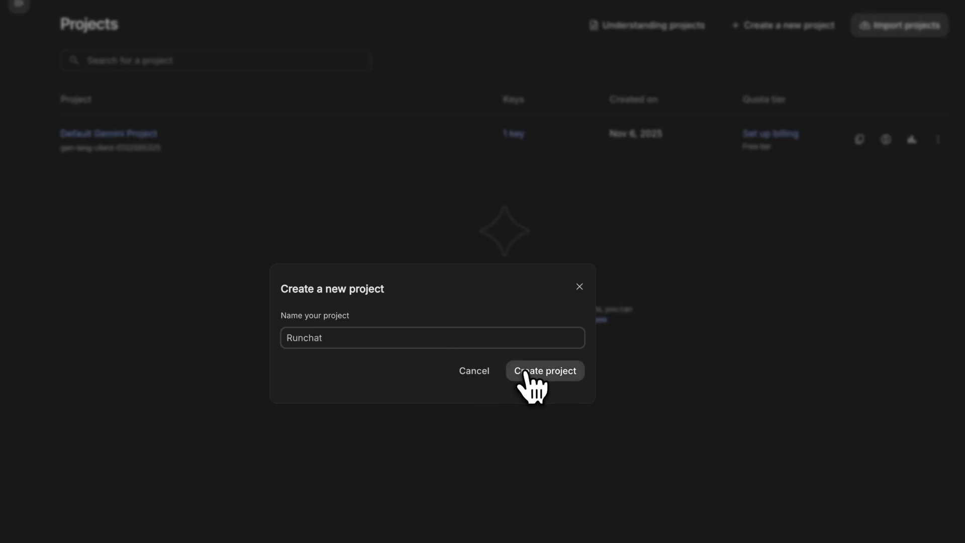
{"action": "left_click", "coordinate": [545, 371]}
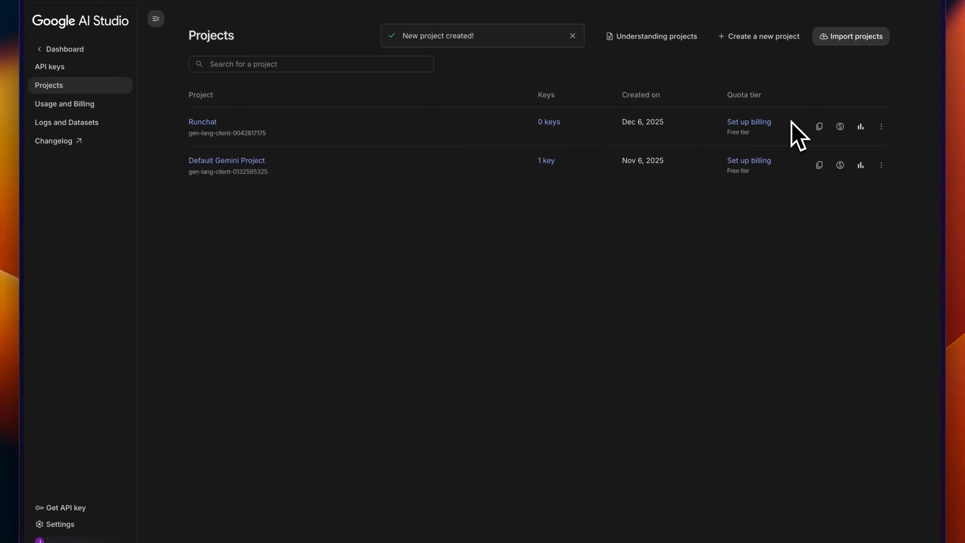
{"action": "mouse_move", "coordinate": [793, 136]}
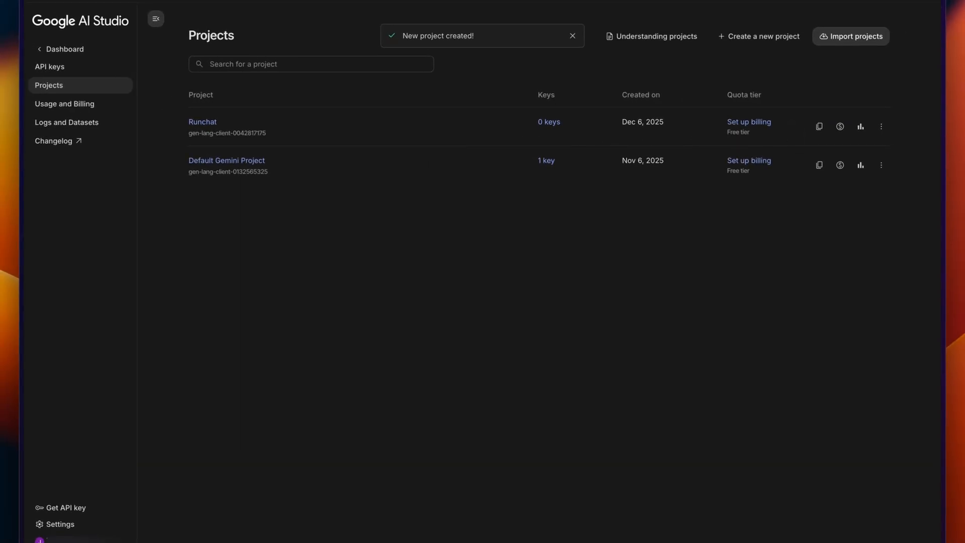
{"action": "mouse_move", "coordinate": [794, 135]}
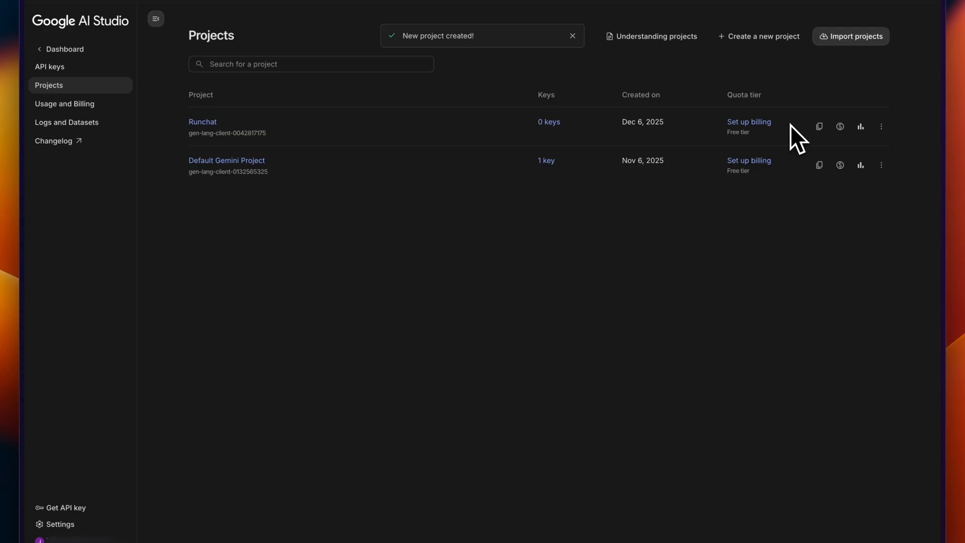
{"action": "mouse_move", "coordinate": [749, 126]}
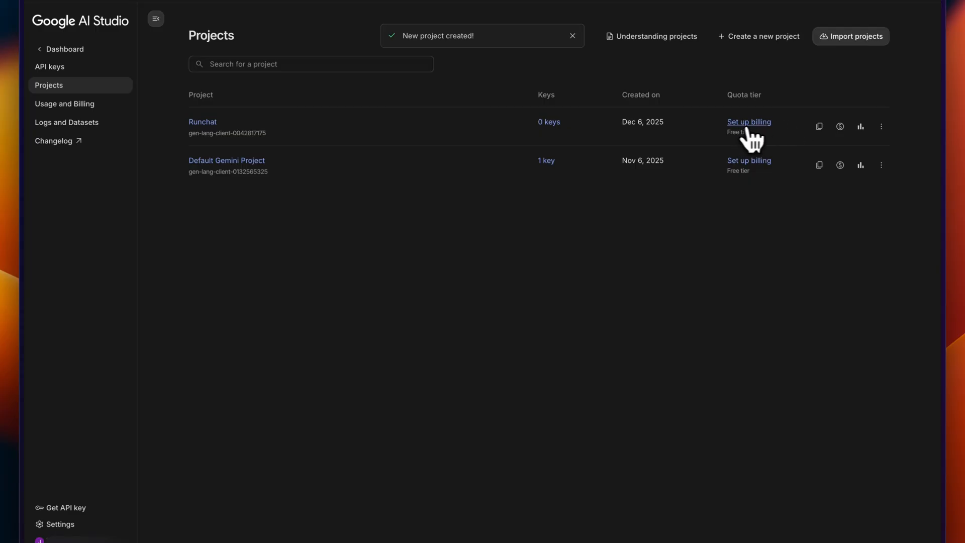
- Start billing setup from the Runchat project row
{"action": "left_click", "coordinate": [749, 121]}
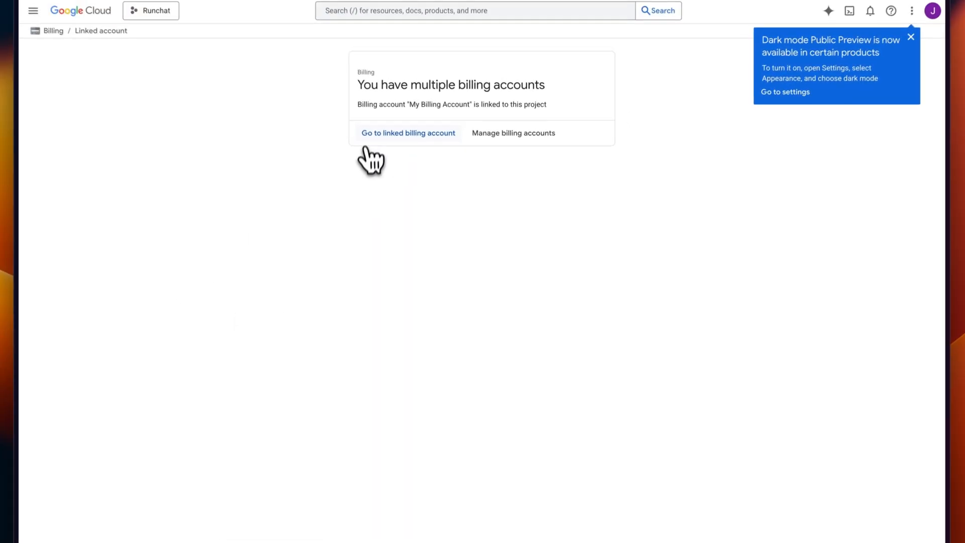
- Open the linked billing account and upgrade it from free trial to paid
{"action": "left_click", "coordinate": [408, 133]}
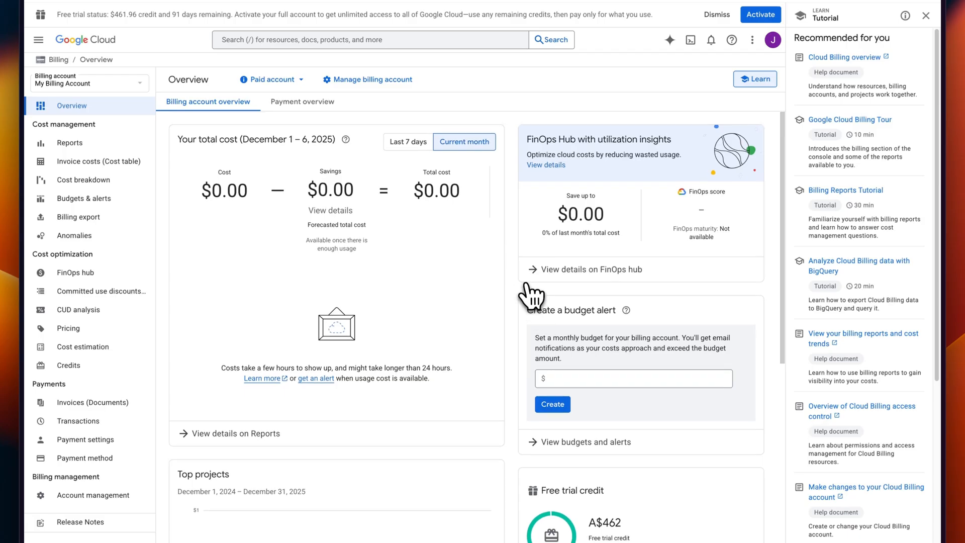
{"action": "mouse_move", "coordinate": [613, 456]}
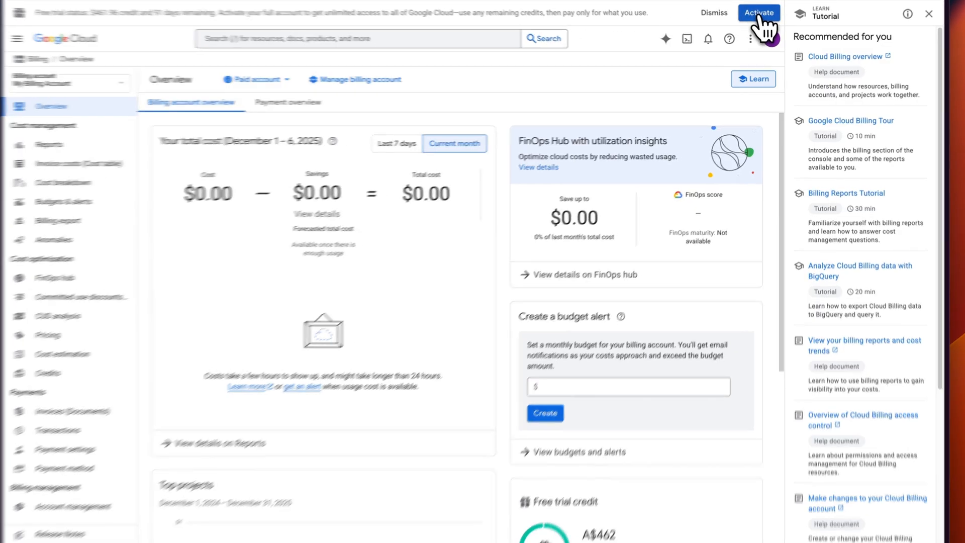
{"action": "left_click", "coordinate": [759, 13]}
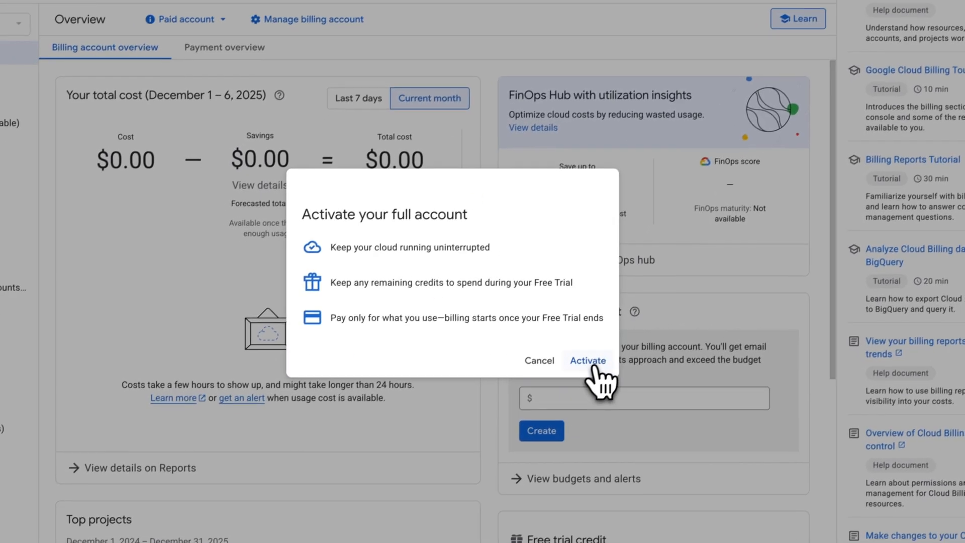
{"action": "left_click", "coordinate": [588, 361]}
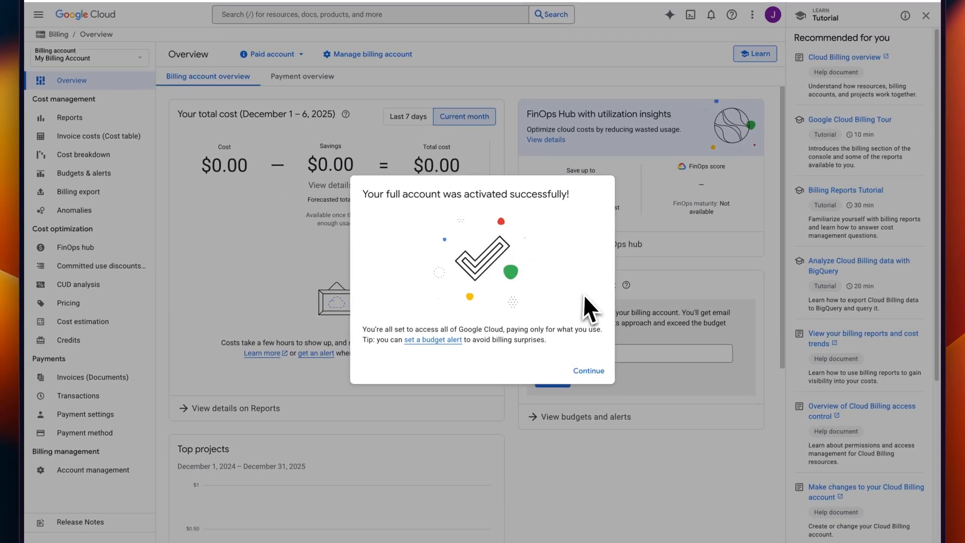
{"action": "left_click", "coordinate": [589, 370]}
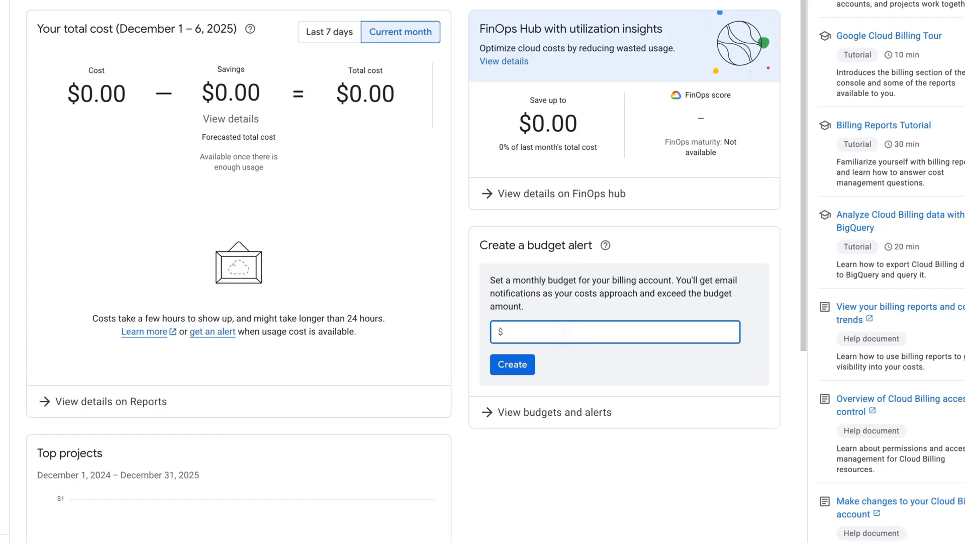
- Create a $280 monthly budget alert on the billing account
{"action": "type", "text": "280"}
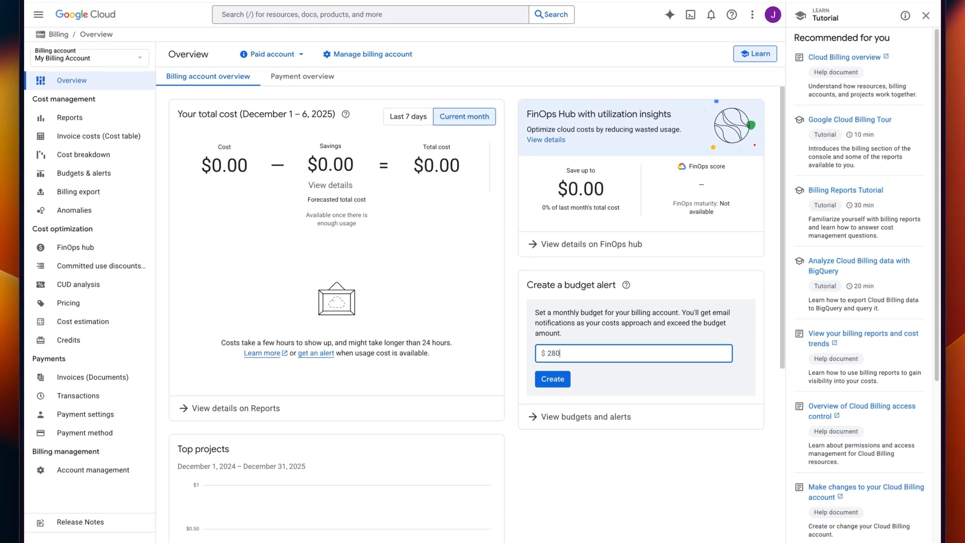
{"action": "mouse_move", "coordinate": [594, 383]}
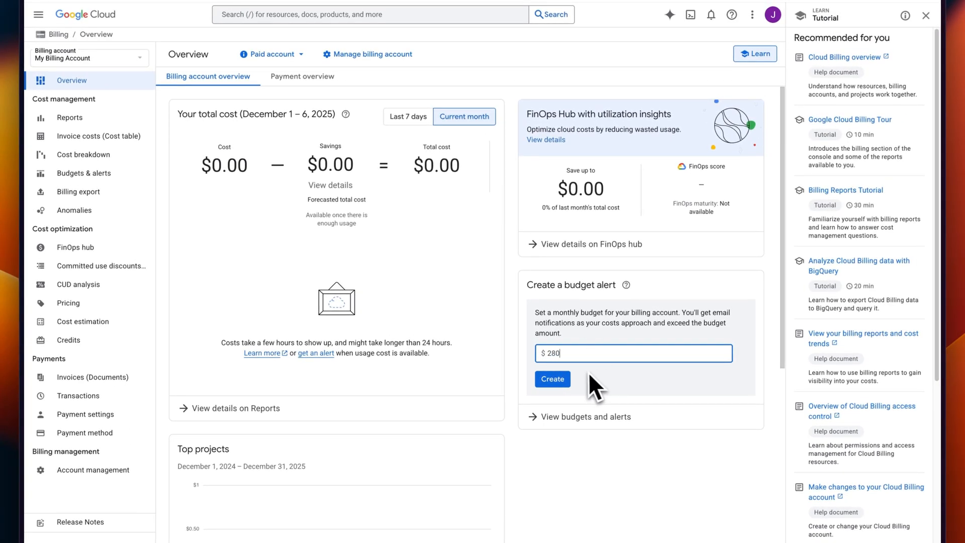
{"action": "mouse_move", "coordinate": [580, 367]}
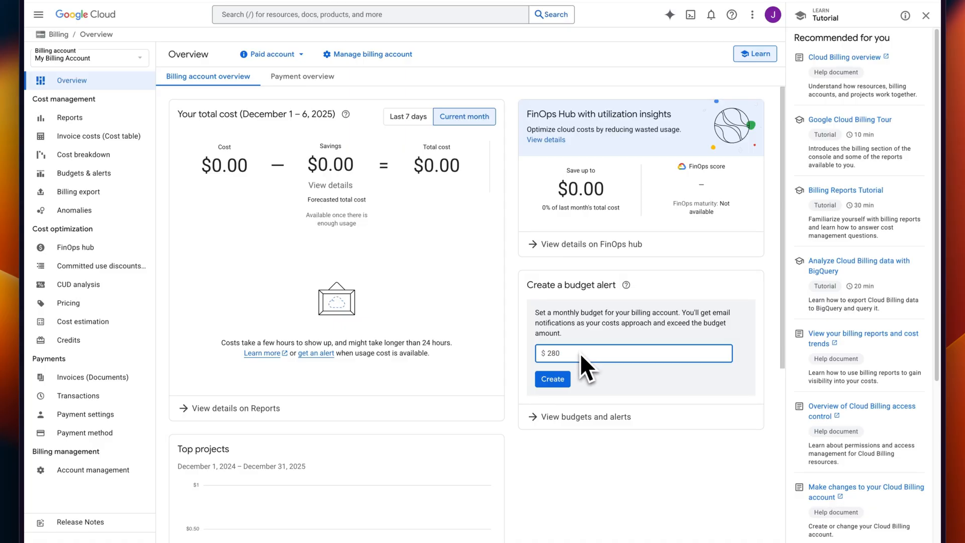
{"action": "left_click", "coordinate": [553, 379]}
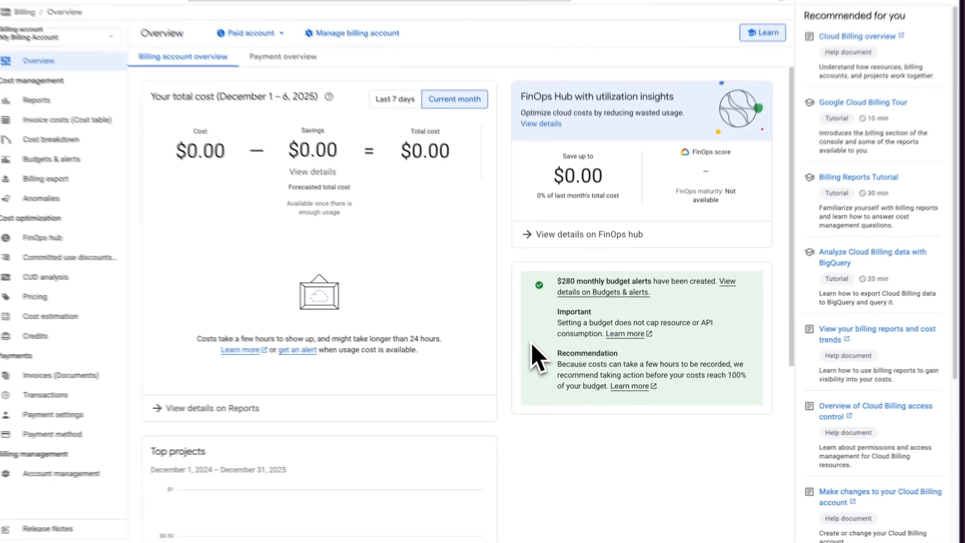
{"action": "scroll", "scroll_direction": "down", "scroll_amount": 3}
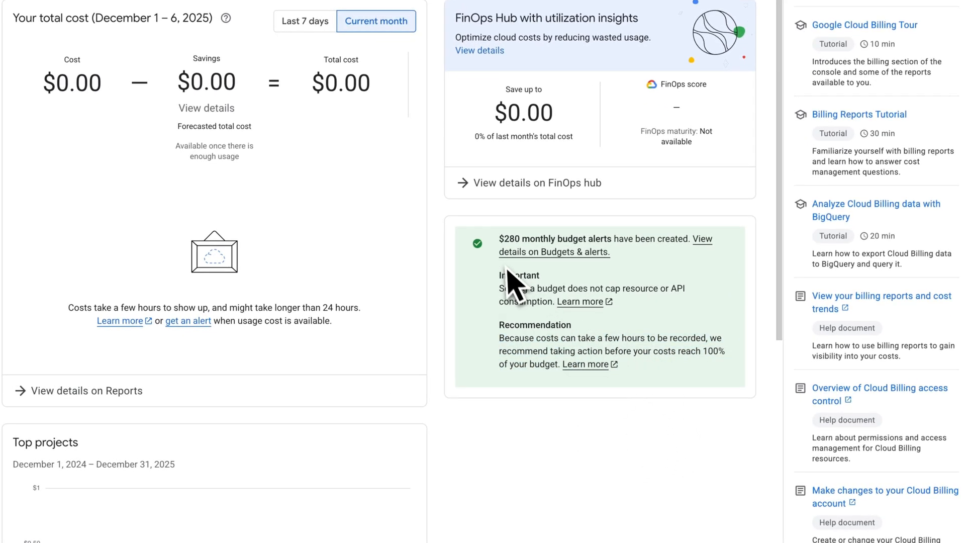
{"action": "mouse_move", "coordinate": [638, 419]}
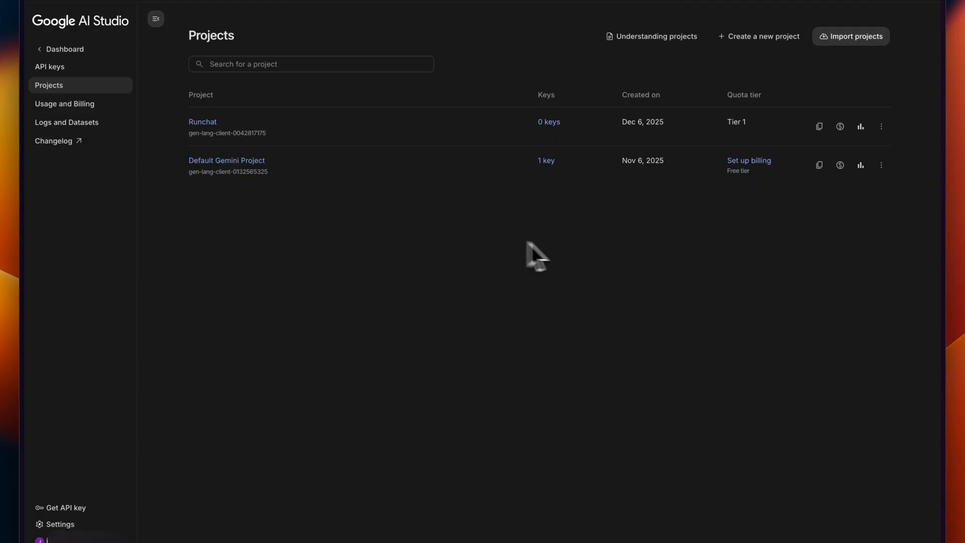
{"action": "mouse_move", "coordinate": [751, 134]}
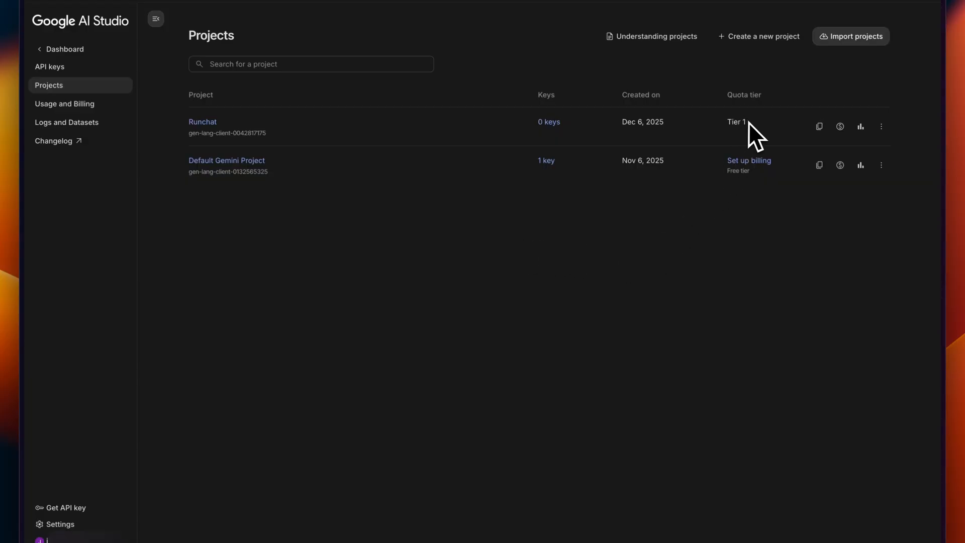
{"action": "mouse_move", "coordinate": [604, 256]}
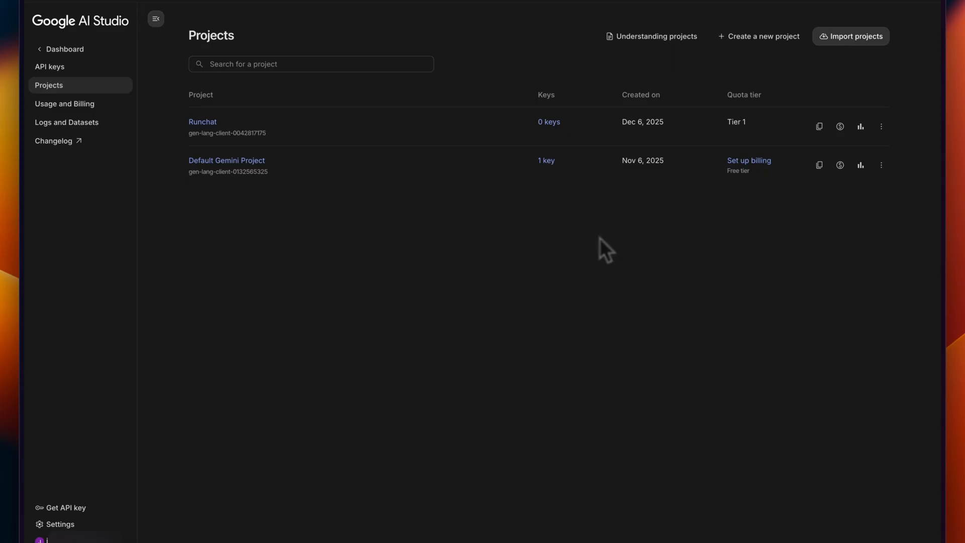
{"action": "mouse_move", "coordinate": [567, 141]}
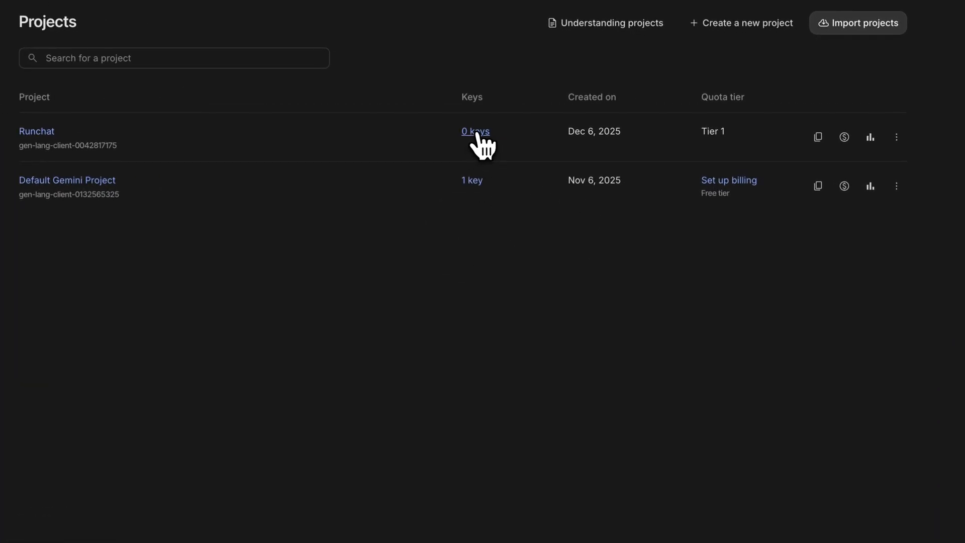
- Create a 'Runchat Integration' API key for the Runchat project and copy it
{"action": "left_click", "coordinate": [476, 131]}
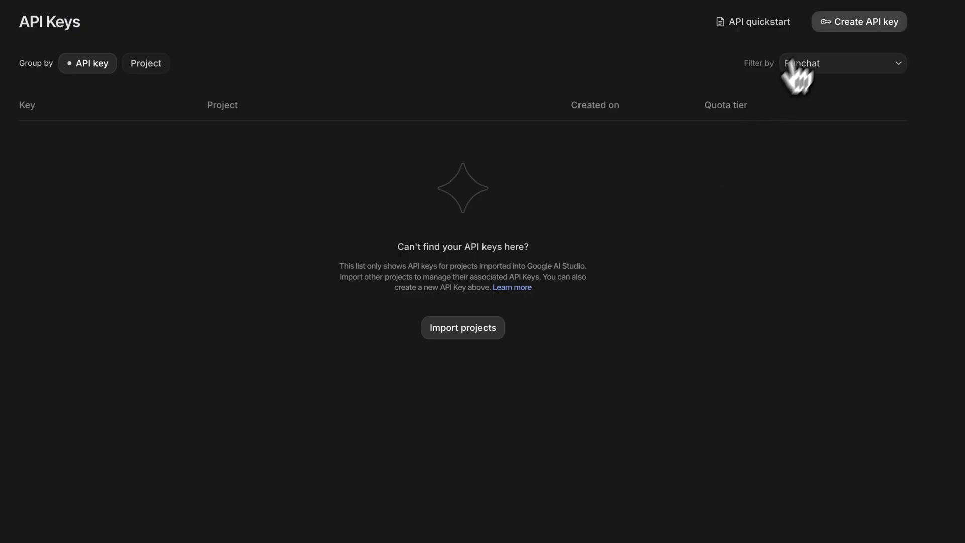
{"action": "left_click", "coordinate": [859, 21]}
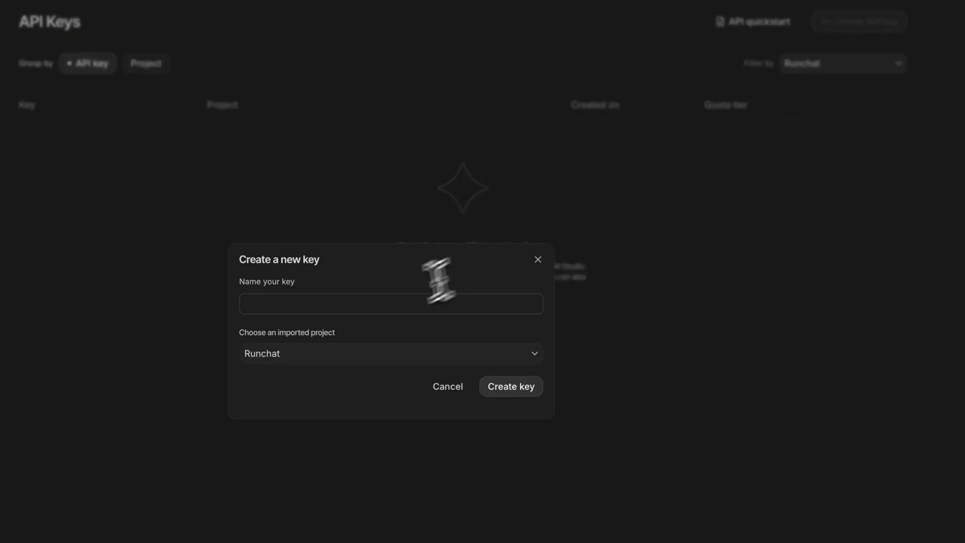
{"action": "type", "text": "Runchat Integration"}
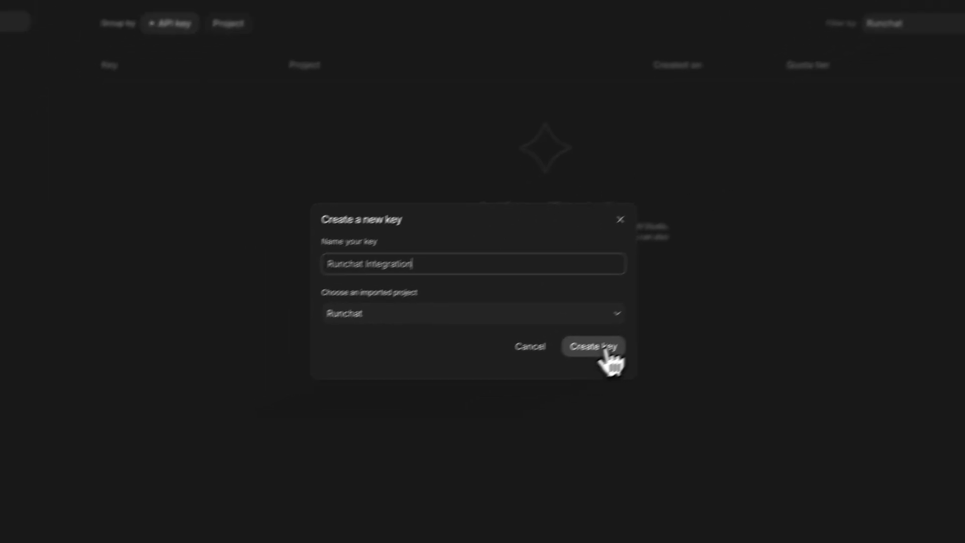
{"action": "left_click", "coordinate": [594, 346]}
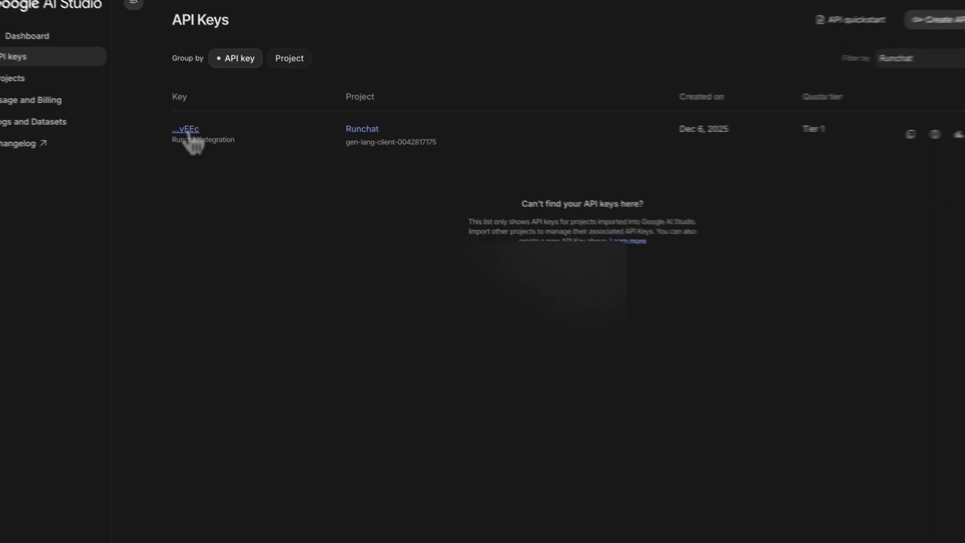
{"action": "left_click", "coordinate": [185, 128]}
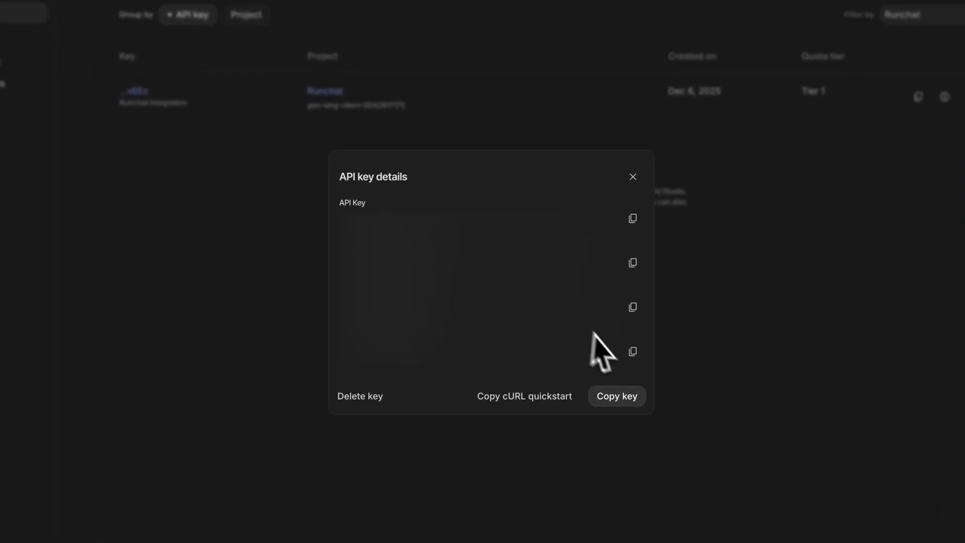
{"action": "left_click", "coordinate": [633, 176]}
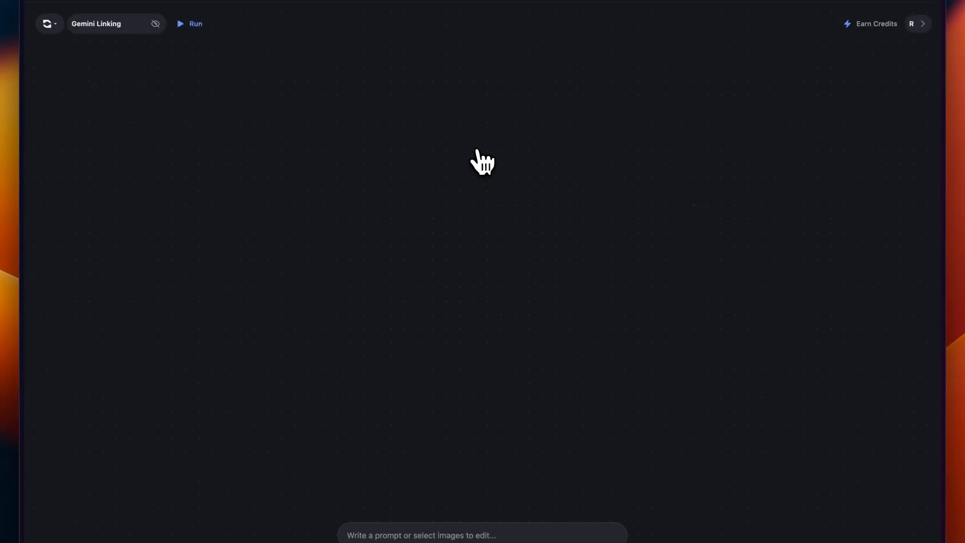
{"action": "mouse_move", "coordinate": [926, 24]}
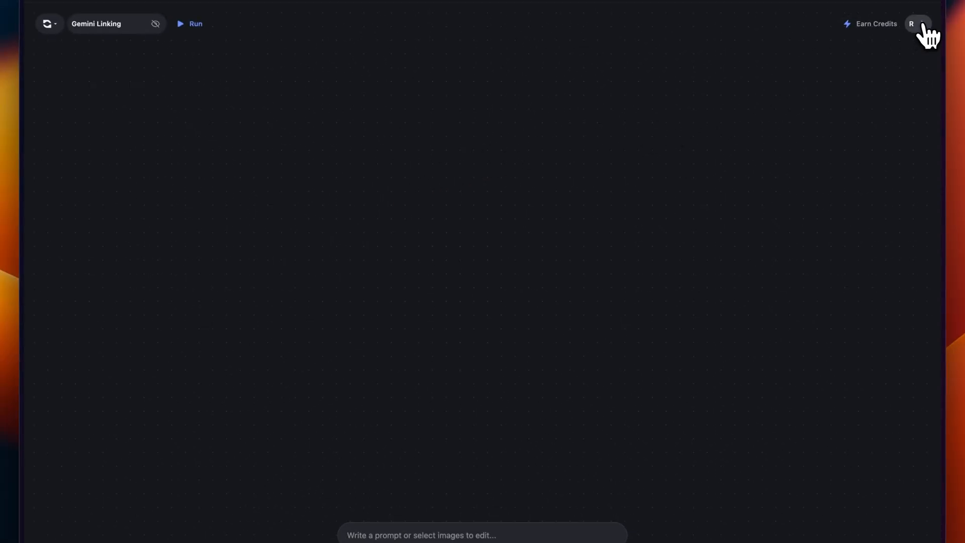
- Paste the Gemini API key under Link Accounts and add it
{"action": "left_click", "coordinate": [917, 23]}
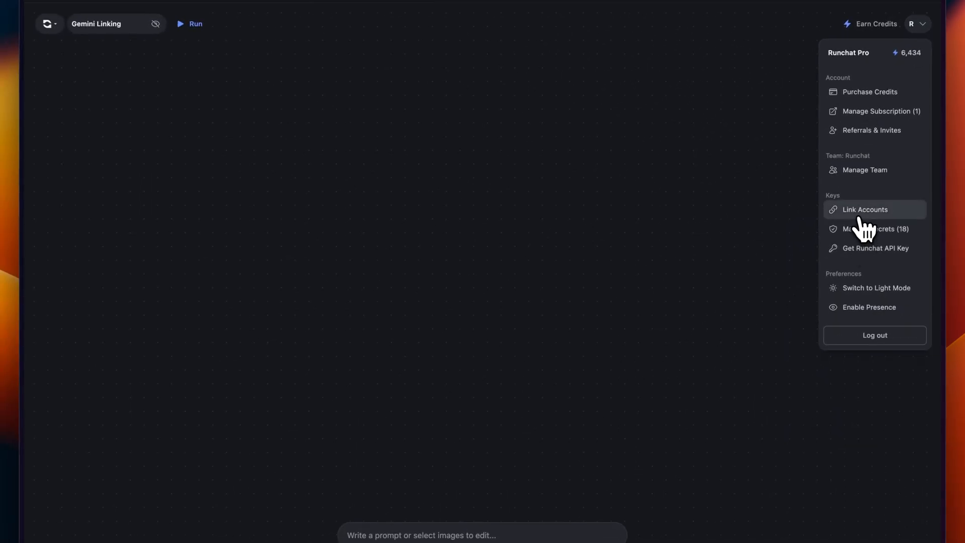
{"action": "mouse_move", "coordinate": [865, 214]}
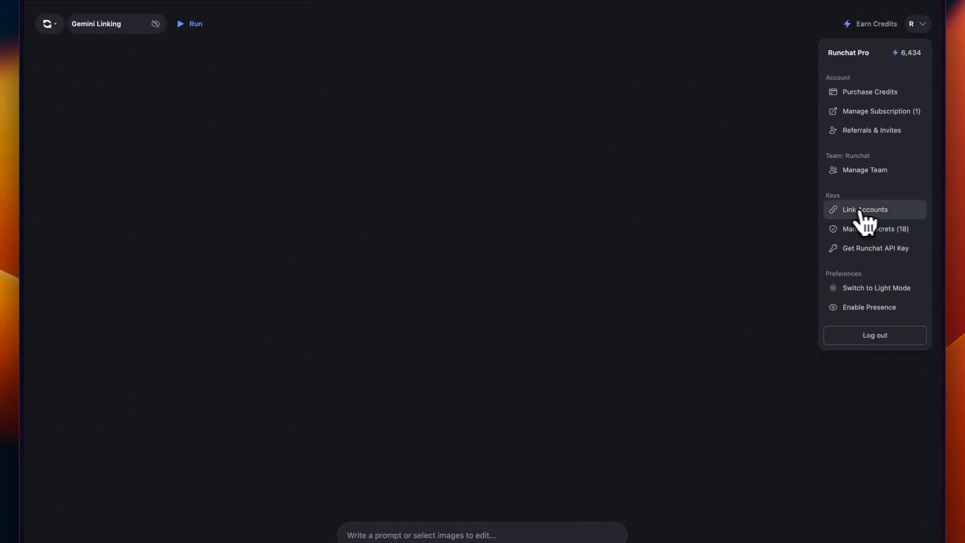
{"action": "left_click", "coordinate": [866, 209]}
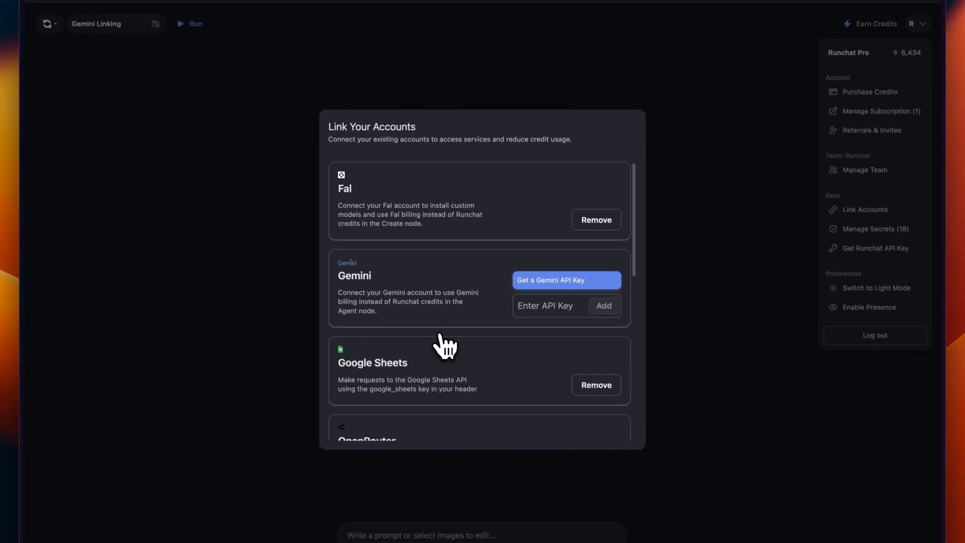
{"action": "left_click", "coordinate": [546, 306]}
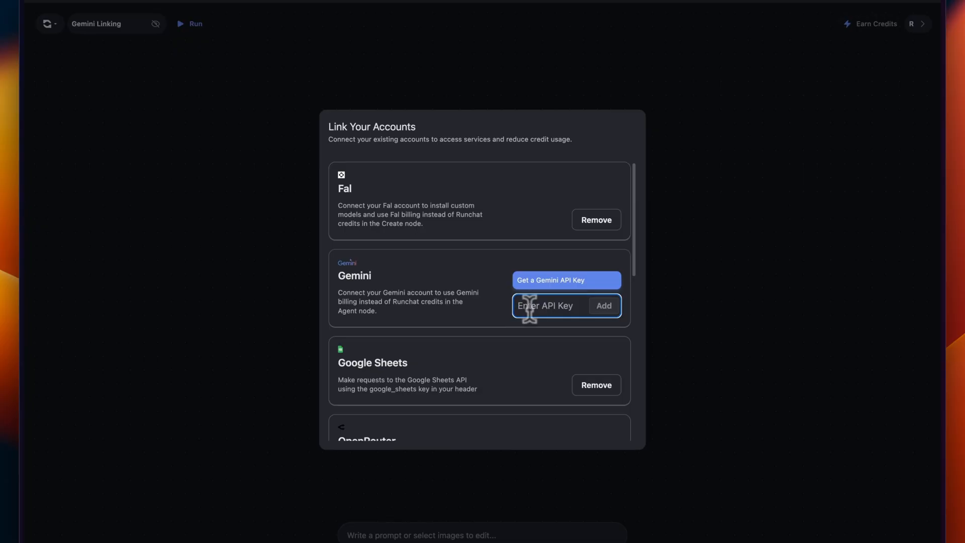
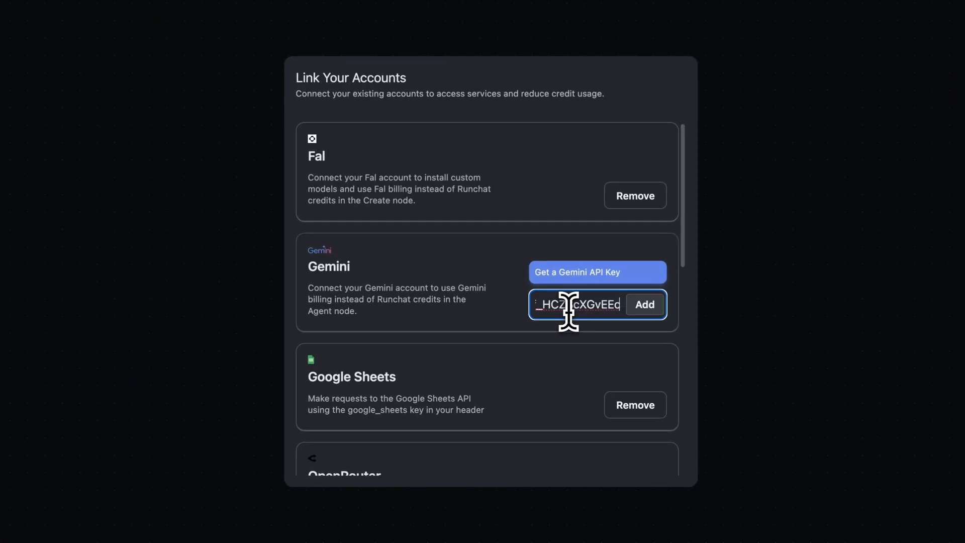
{"action": "left_click", "coordinate": [644, 305]}
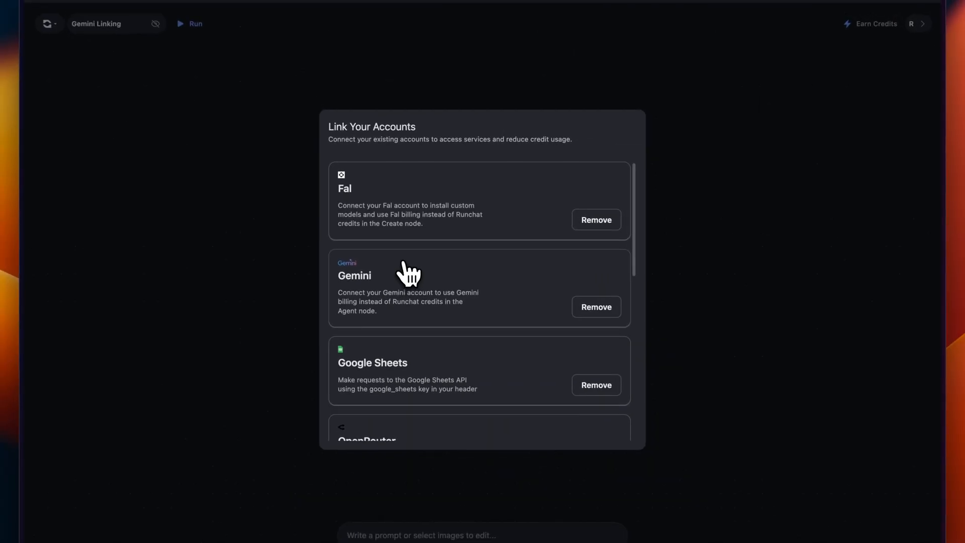
{"action": "mouse_move", "coordinate": [410, 273]}
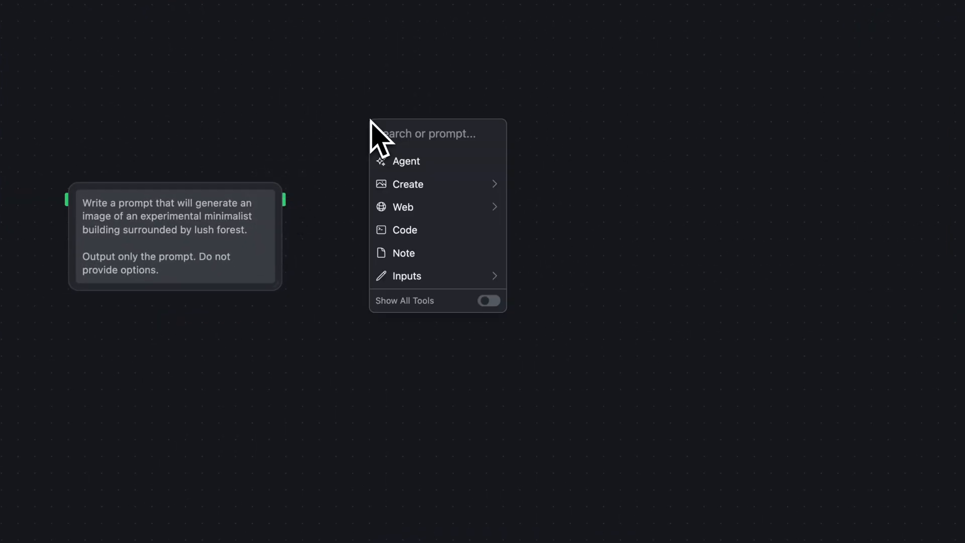
- Add a Gemini 3 Flash agent fed by the note and run it
{"action": "left_click", "coordinate": [408, 161]}
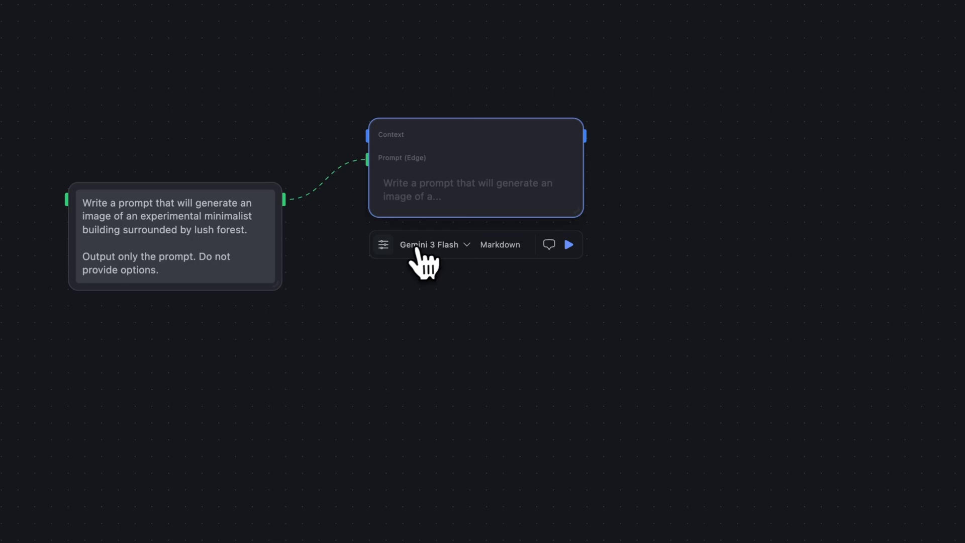
{"action": "left_click", "coordinate": [436, 245]}
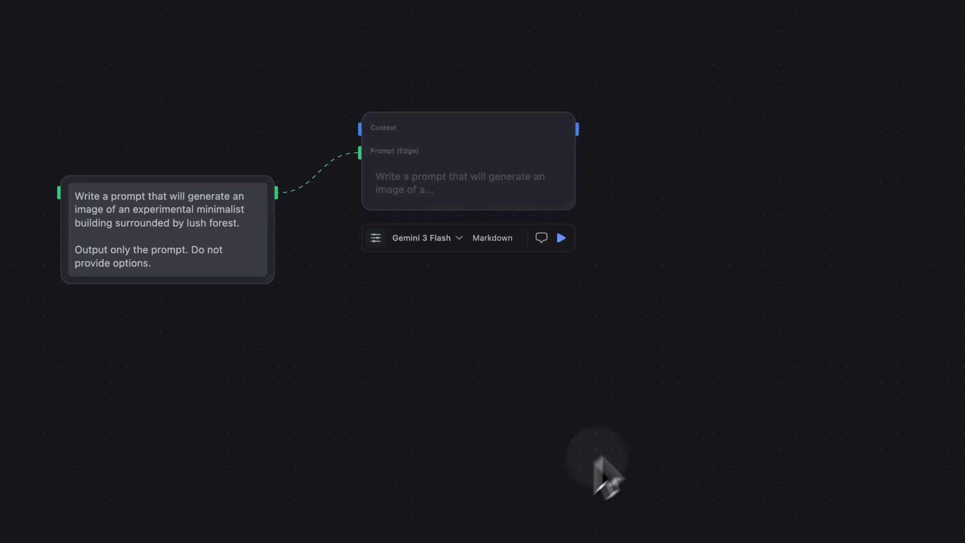
{"action": "mouse_move", "coordinate": [562, 237]}
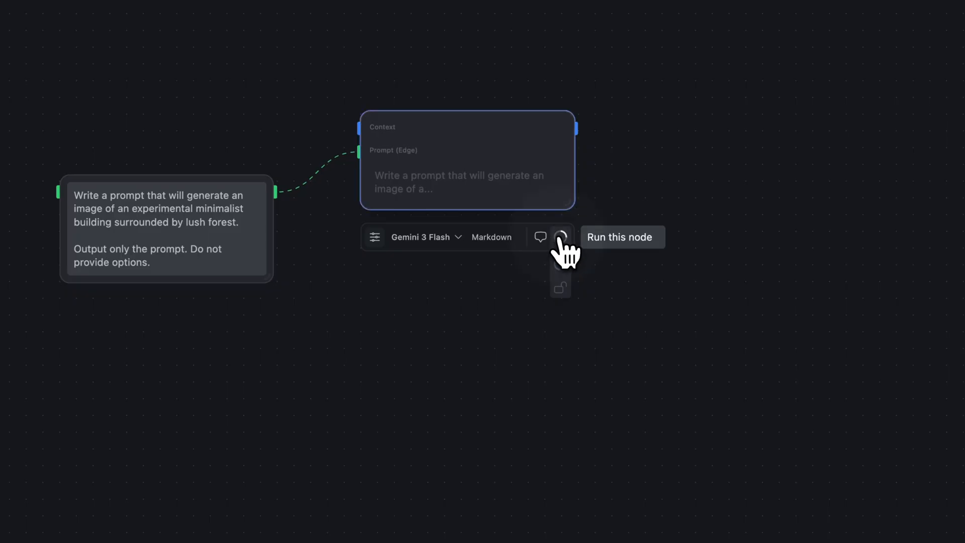
{"action": "left_click", "coordinate": [561, 237]}
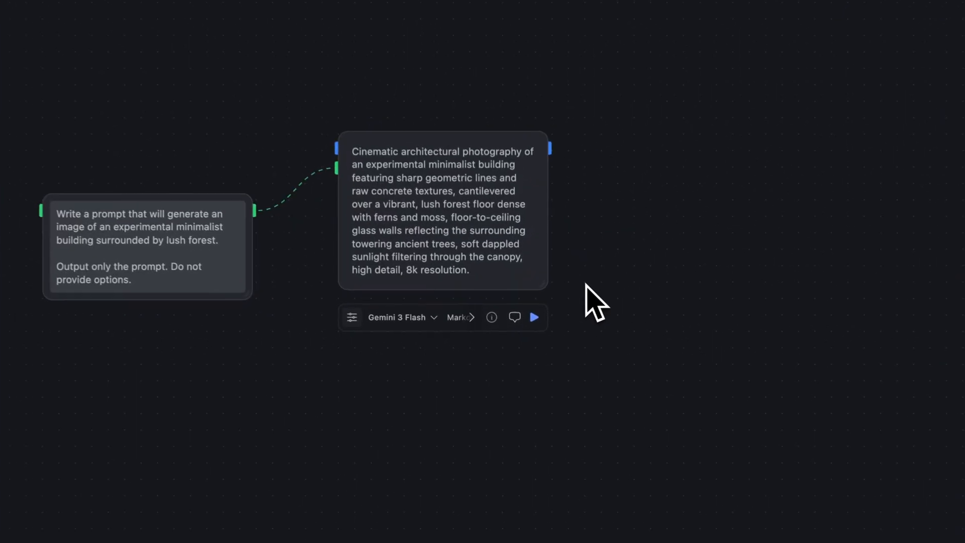
{"action": "left_click", "coordinate": [396, 318]}
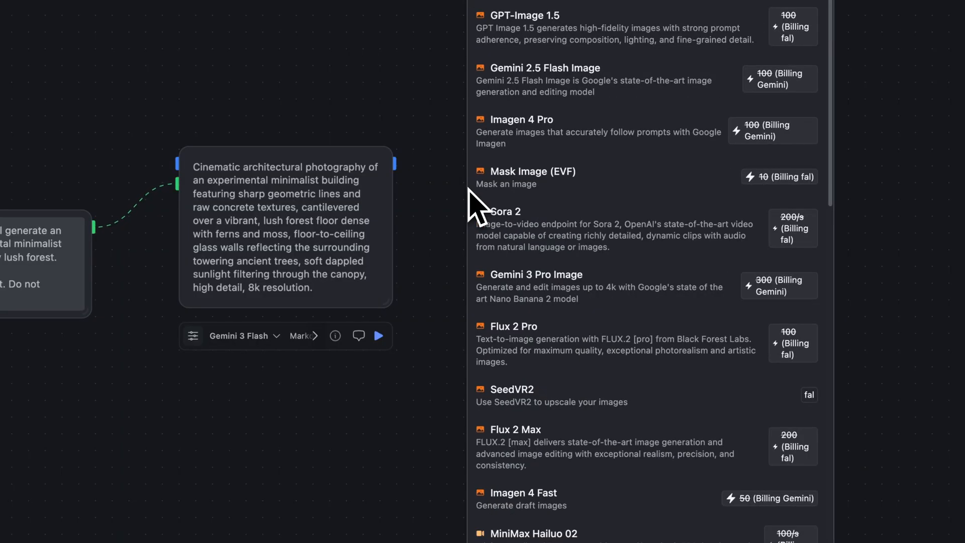
- Add an Imagen 4 Pro node from the prompt and set four images
{"action": "type", "text": "imagen"}
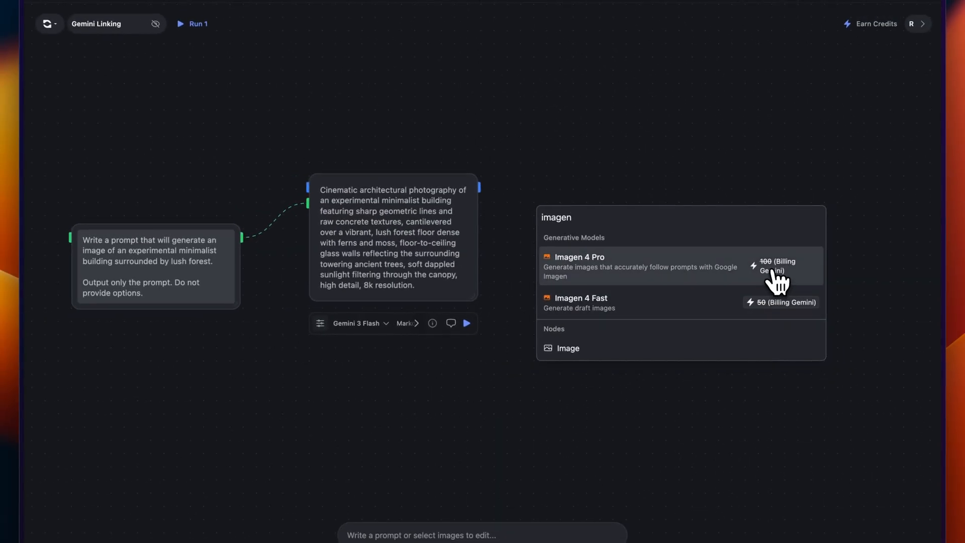
{"action": "left_click", "coordinate": [579, 256]}
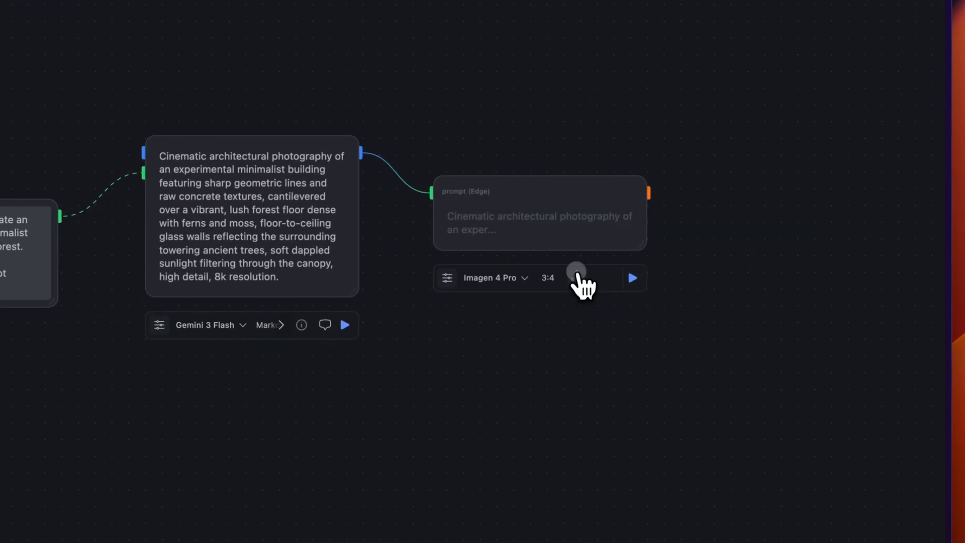
{"action": "left_click", "coordinate": [633, 278]}
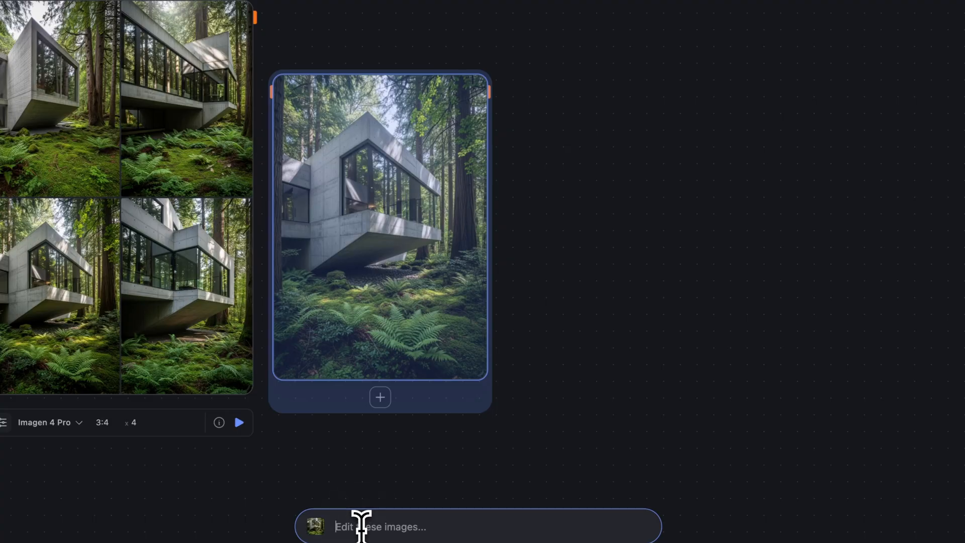
- Enter the edit 'Make the exterior cladding of this building burnt timber'
{"action": "type", "text": "Make the e"}
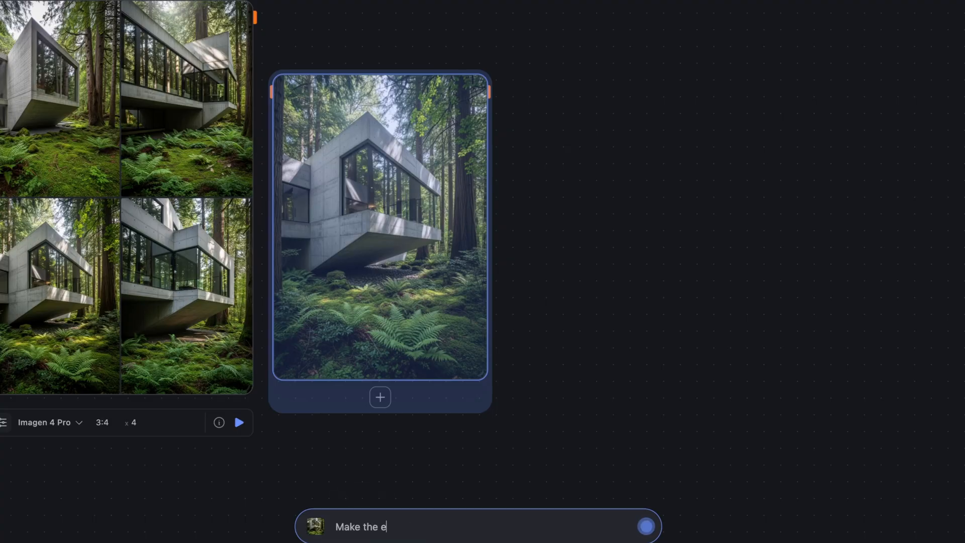
{"action": "type", "text": "xterior cladding of this building"}
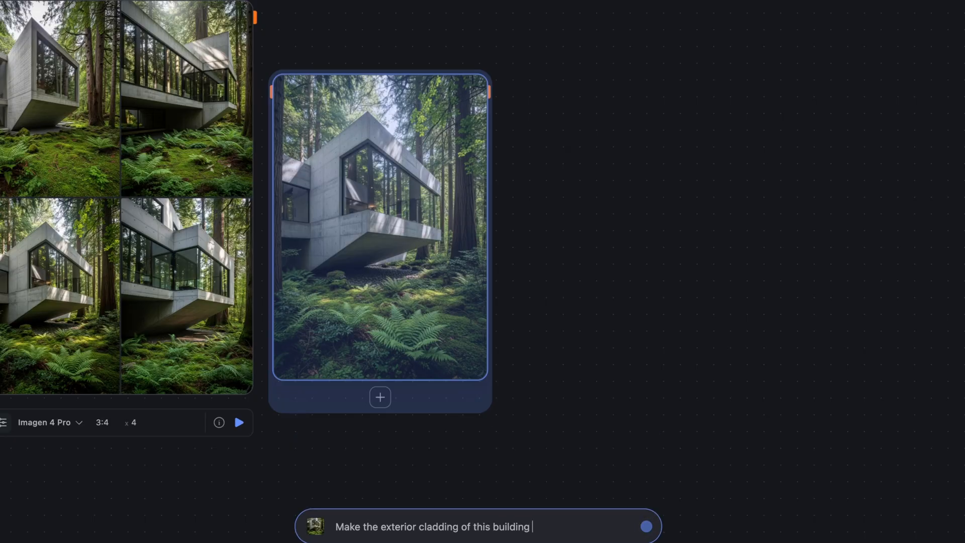
{"action": "type", "text": "burnt timber"}
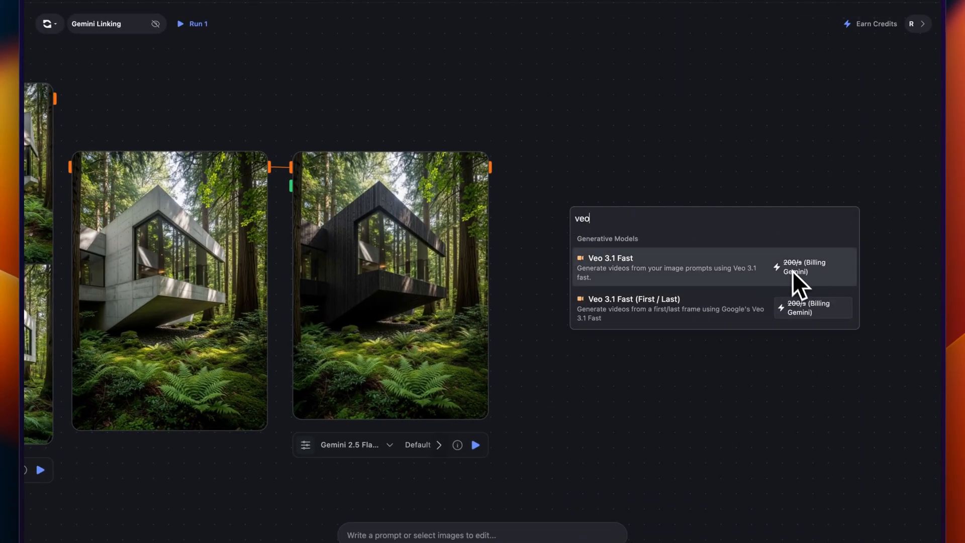
{"action": "mouse_move", "coordinate": [804, 310]}
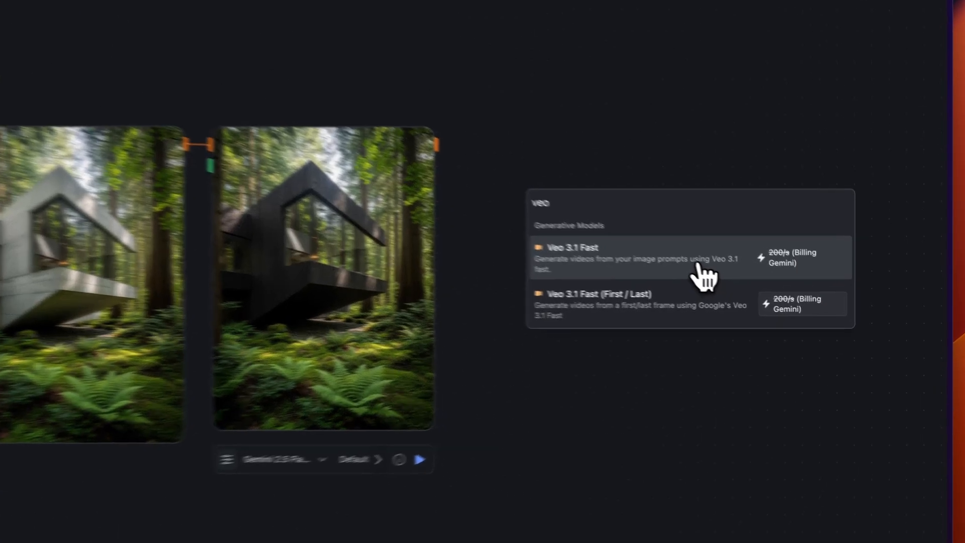
- Add a Veo 3.1 Fast node, run the pan-around video, and check credits
{"action": "left_click", "coordinate": [572, 252]}
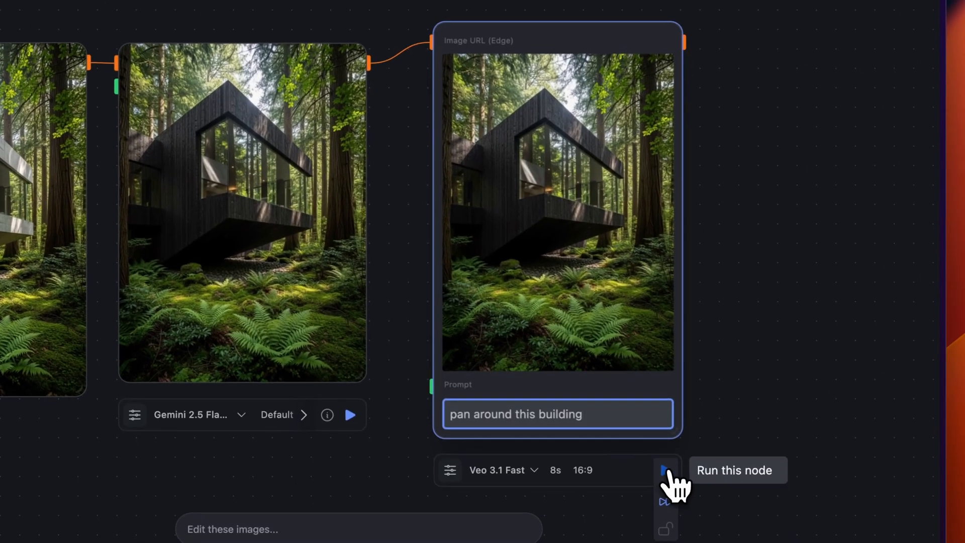
{"action": "left_click", "coordinate": [664, 470]}
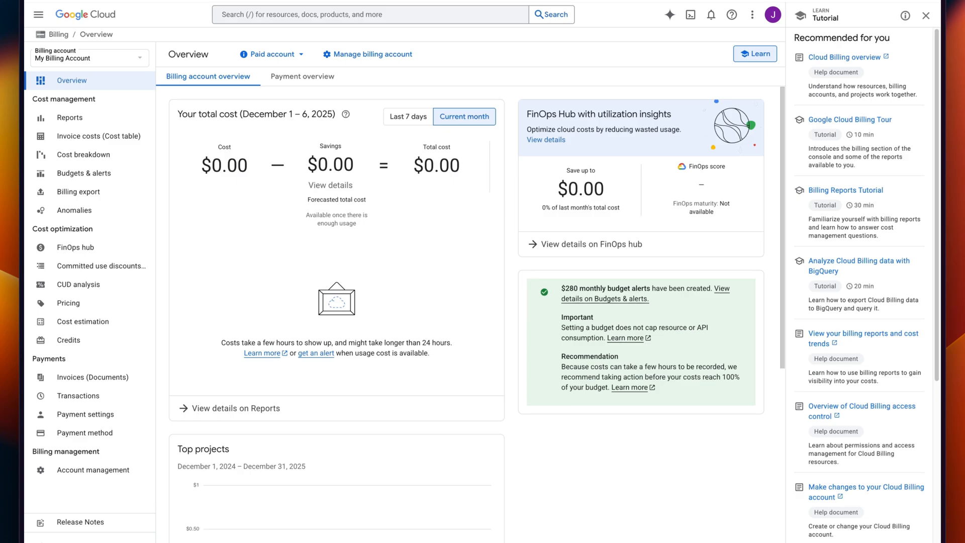
{"action": "mouse_move", "coordinate": [521, 85]}
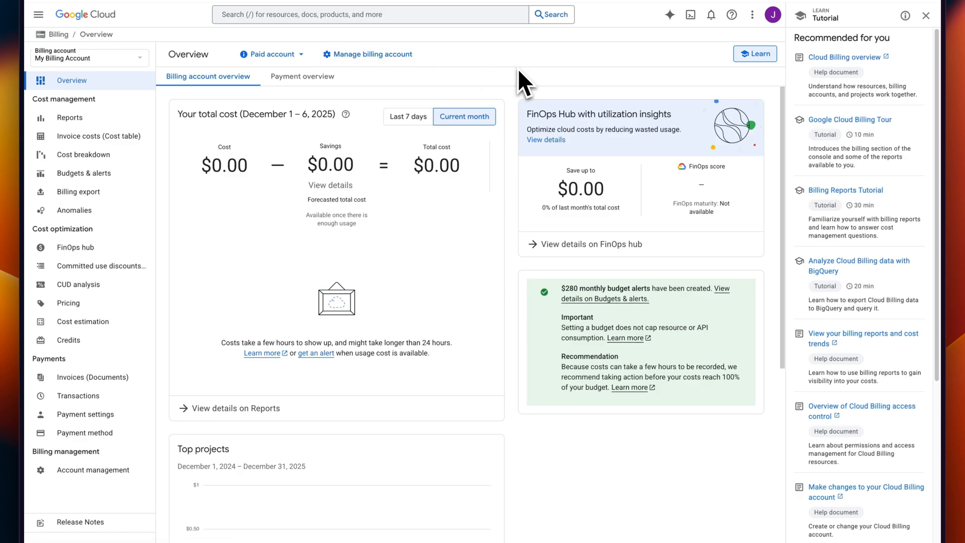
{"action": "left_click", "coordinate": [904, 23]}
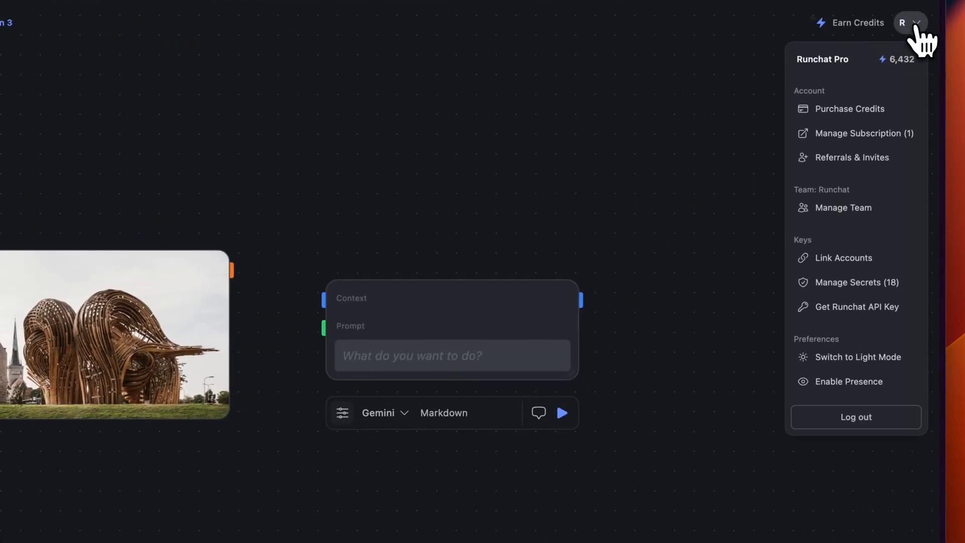
- Reopen the Link Your Accounts dialog to confirm Gemini is still connected
{"action": "left_click", "coordinate": [843, 258]}
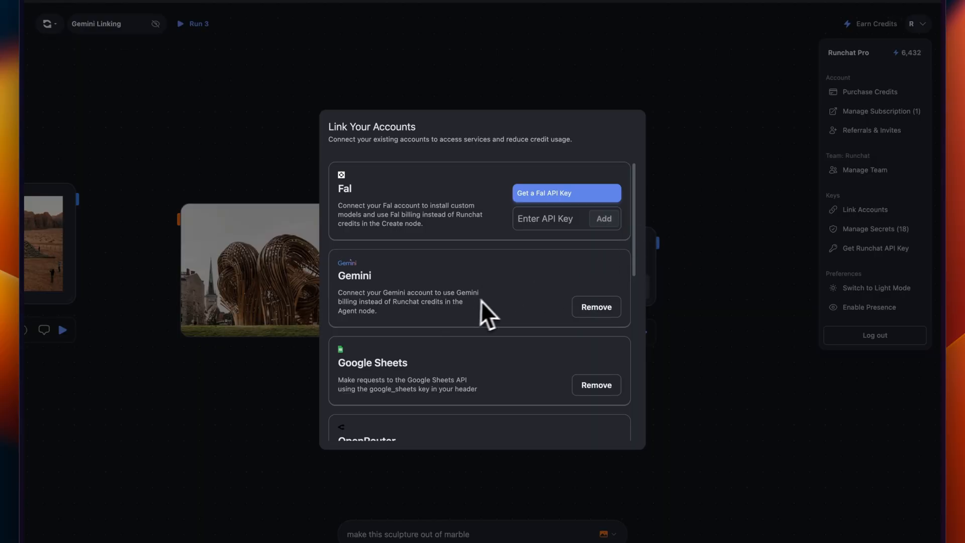
{"action": "mouse_move", "coordinate": [696, 223]}
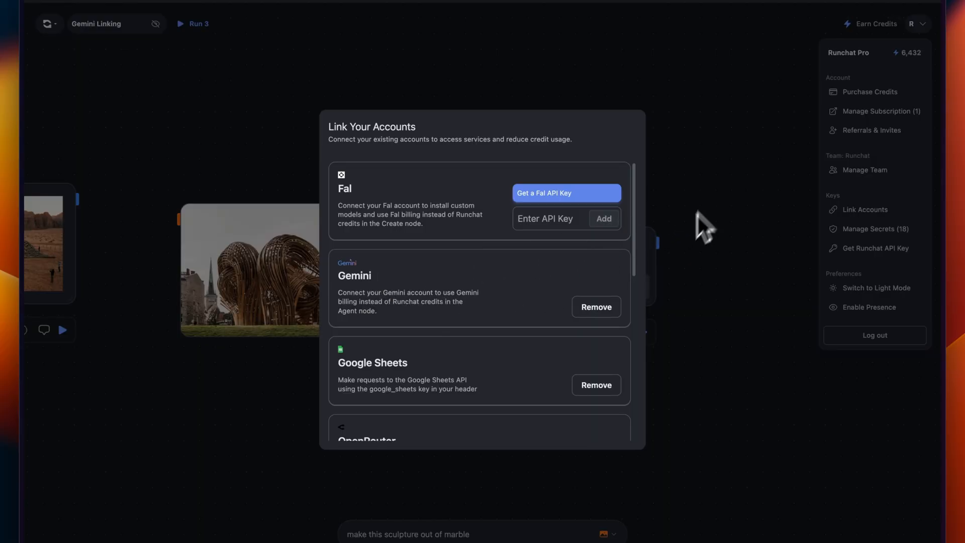